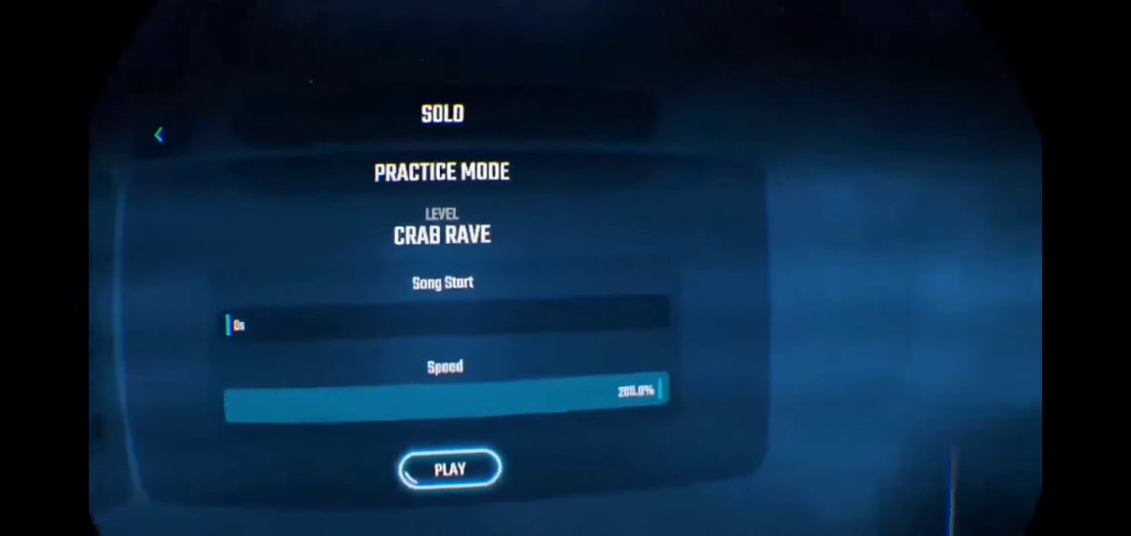
Launch the Crab Rave practice session at 200% speed from 0 seconds
click(448, 468)
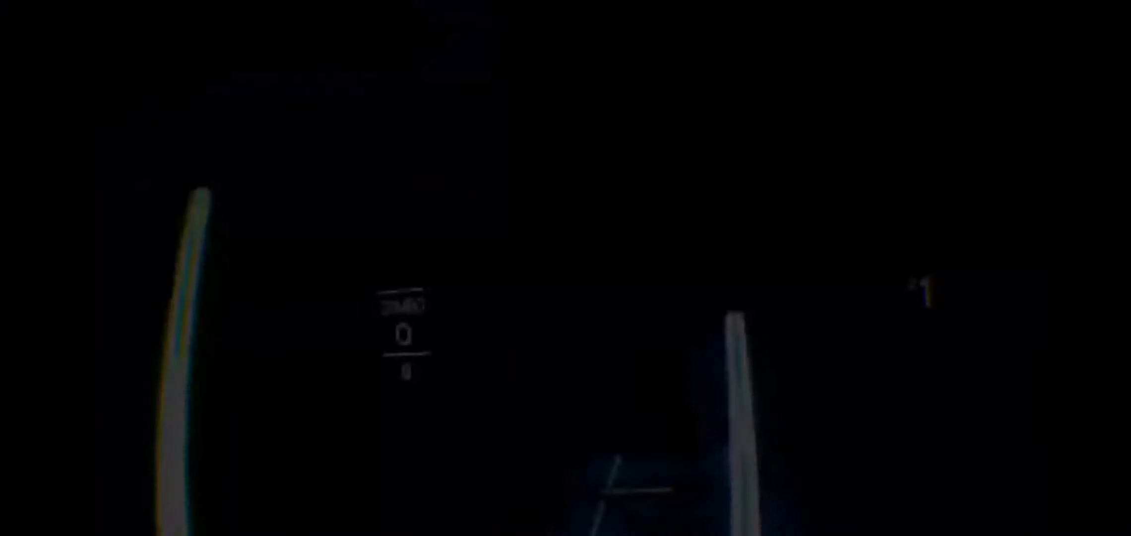